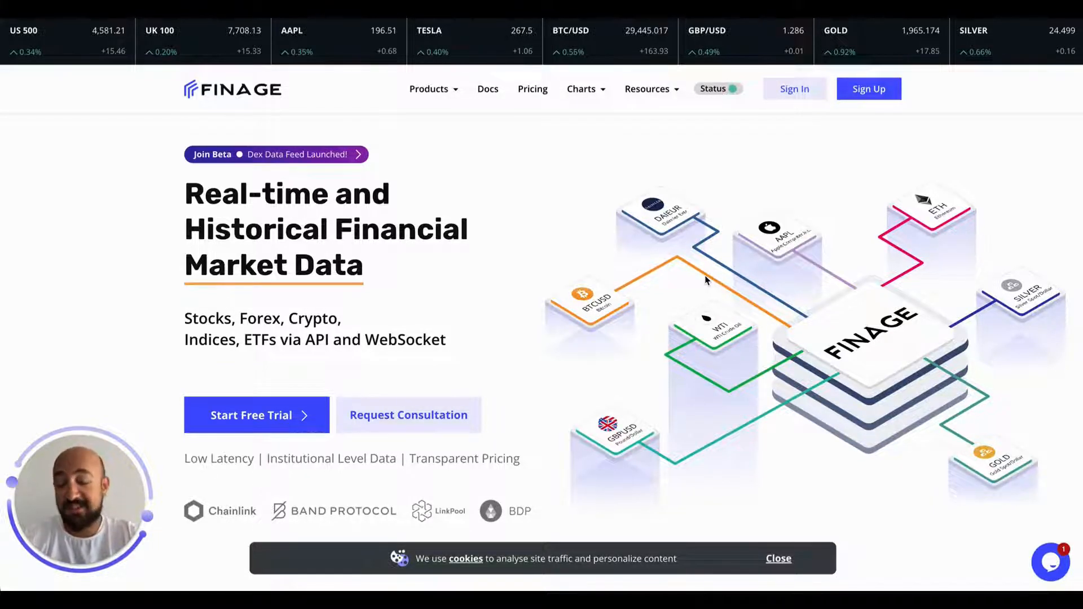
- Register a free Finage account with email test1234 and Chrome's suggested strong password
click(869, 88)
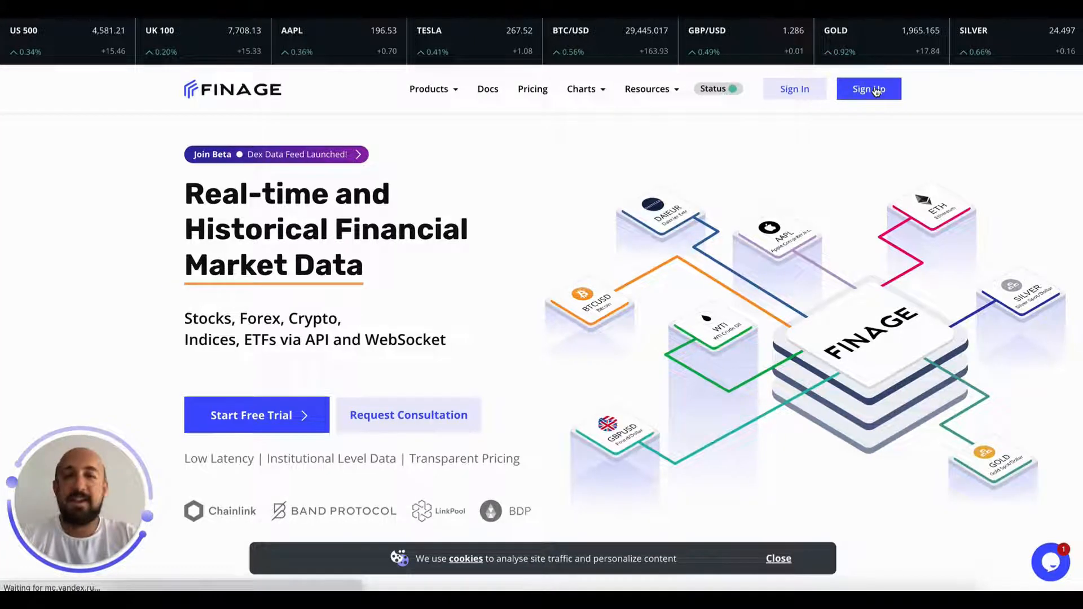
click(868, 89)
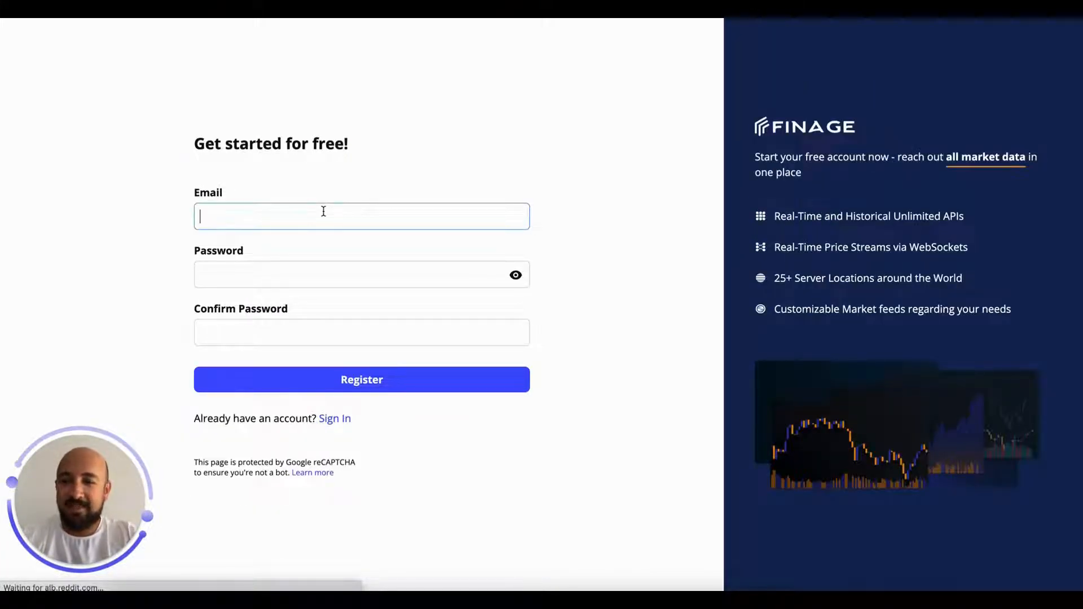
text(test1234)
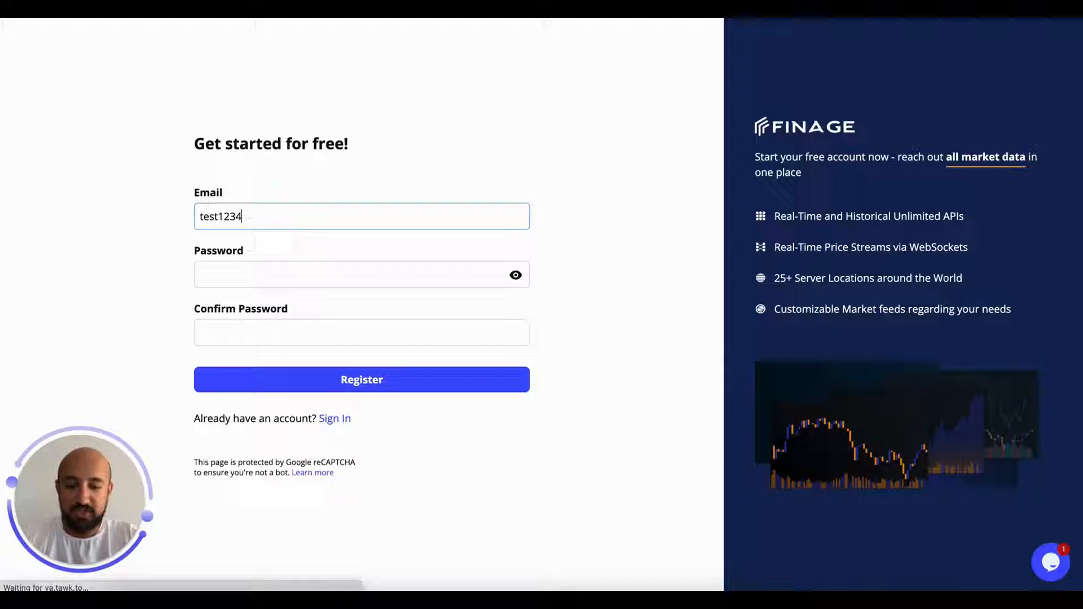
click(361, 274)
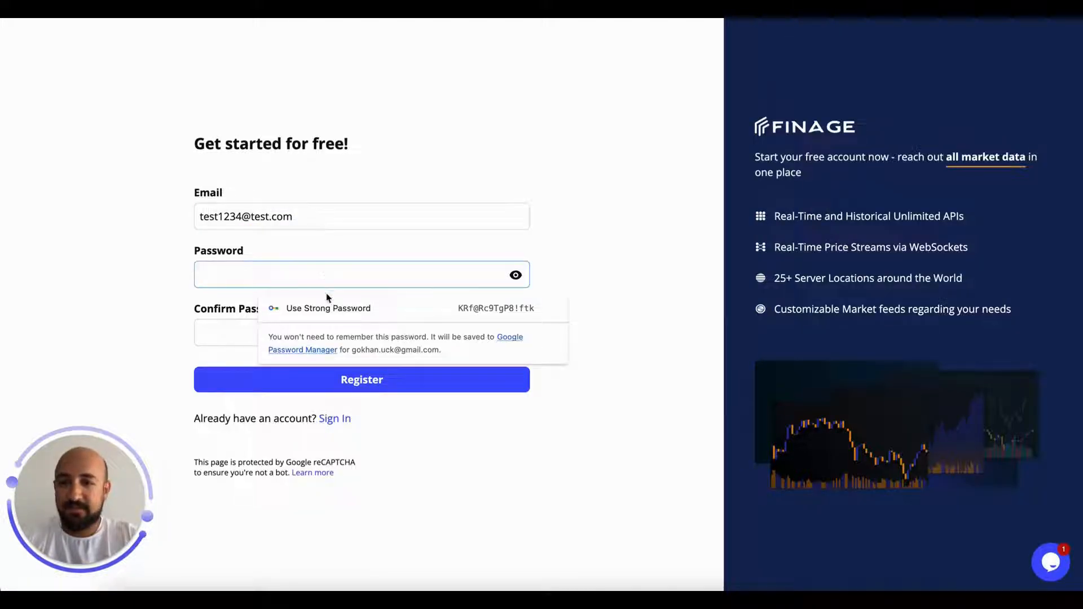
click(329, 308)
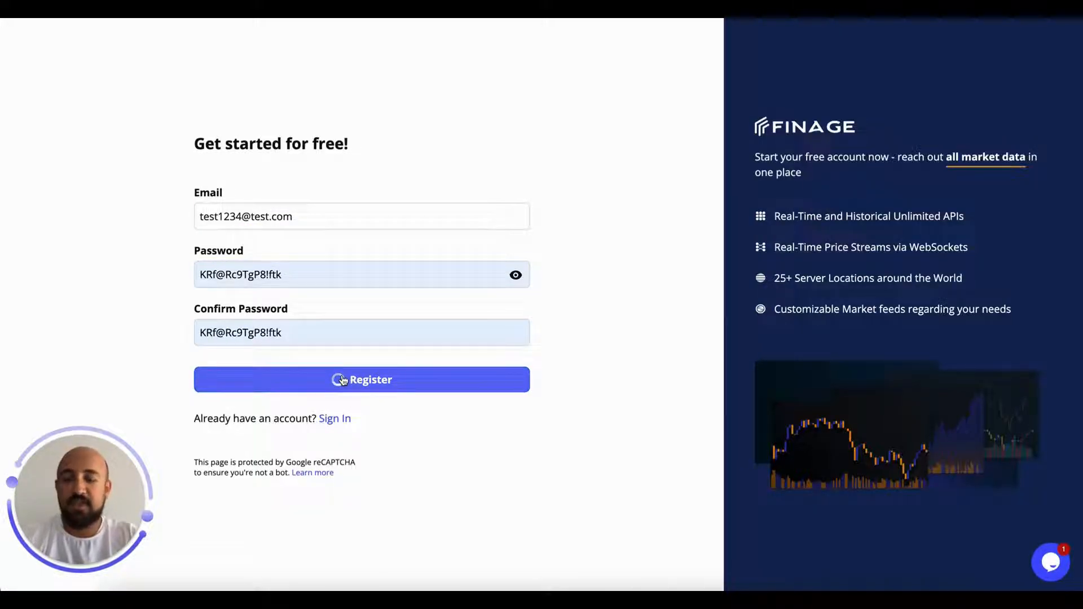
click(361, 379)
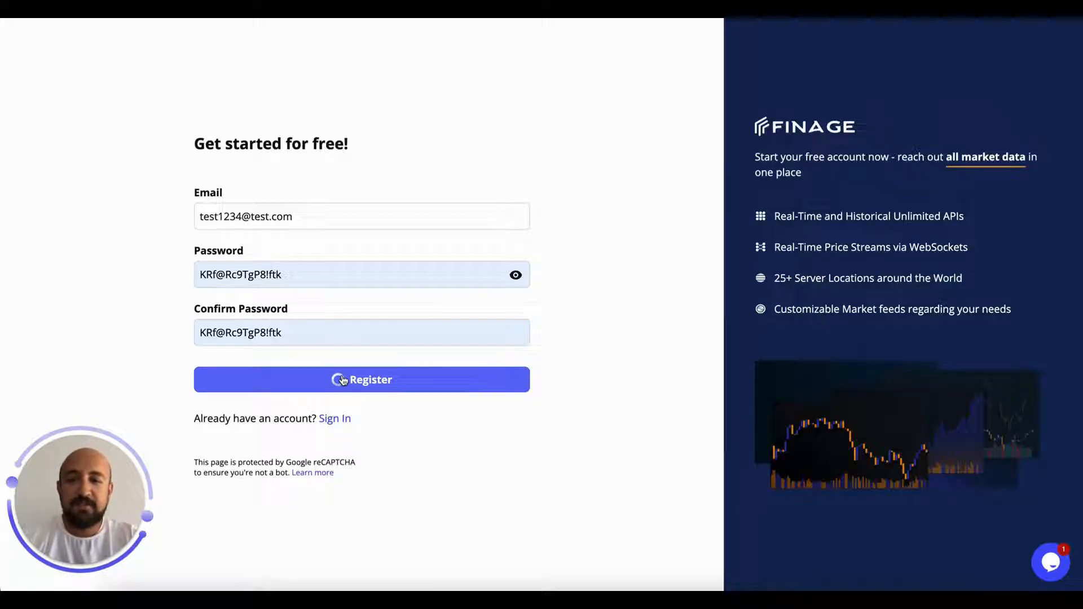
click(361, 379)
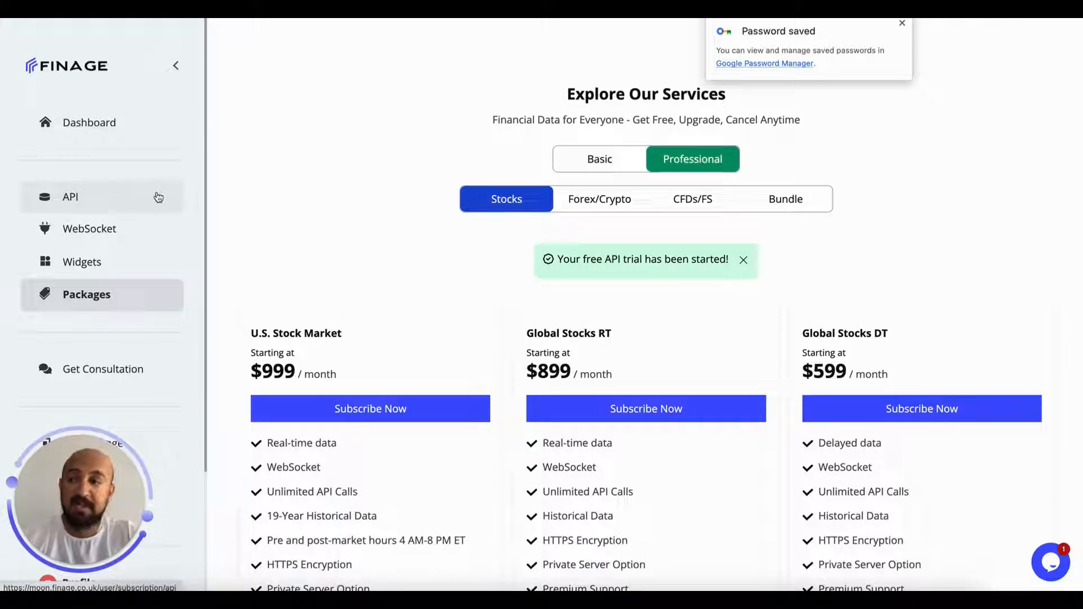
- Show the account's API key and scroll down to the sample request URLs
click(70, 197)
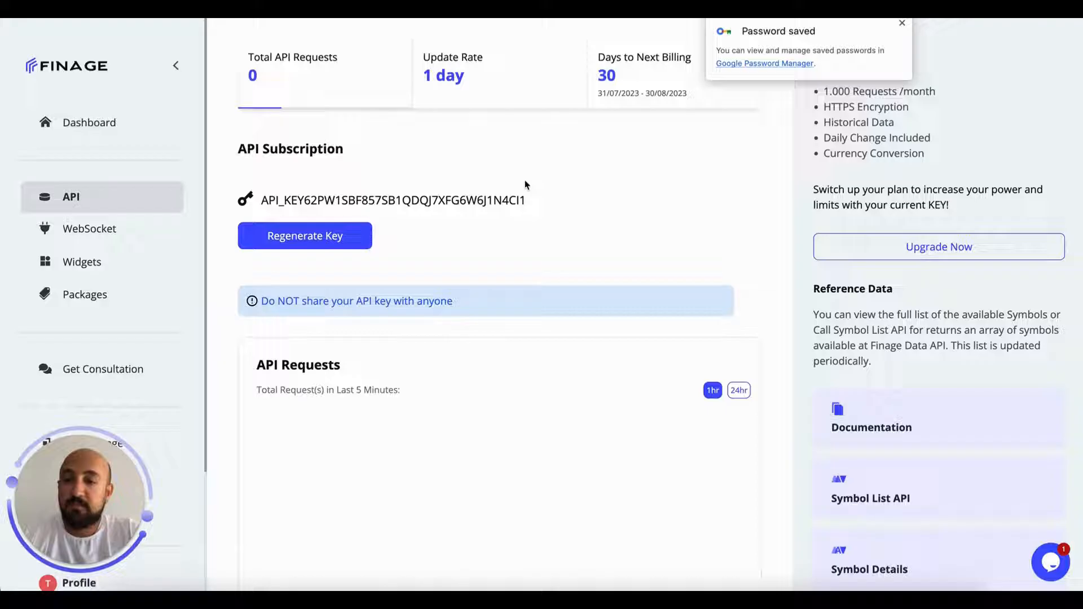
scroll(down, 3)
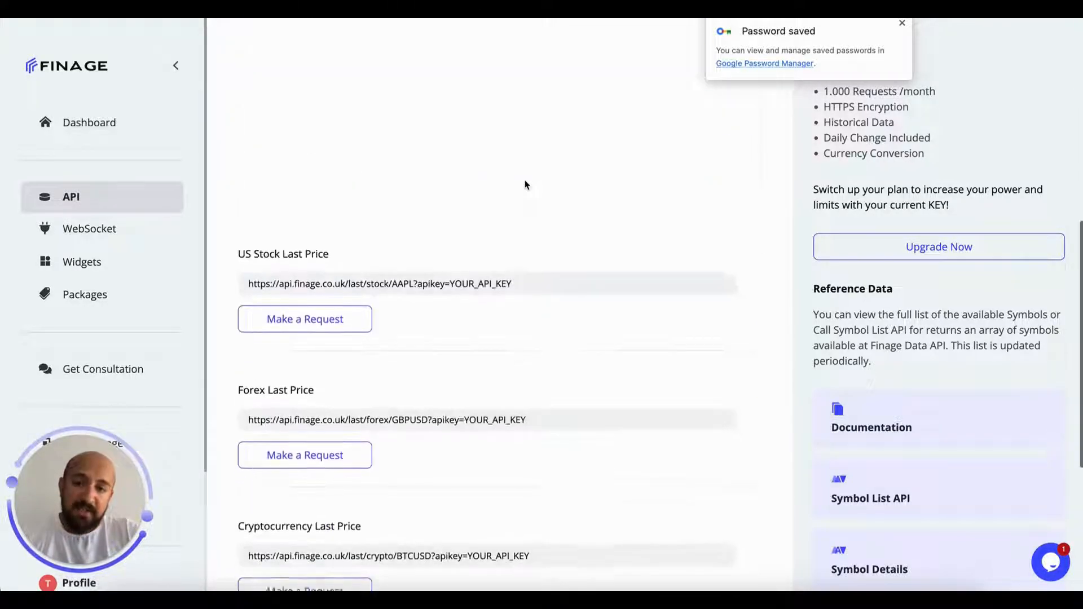
scroll(down, 3)
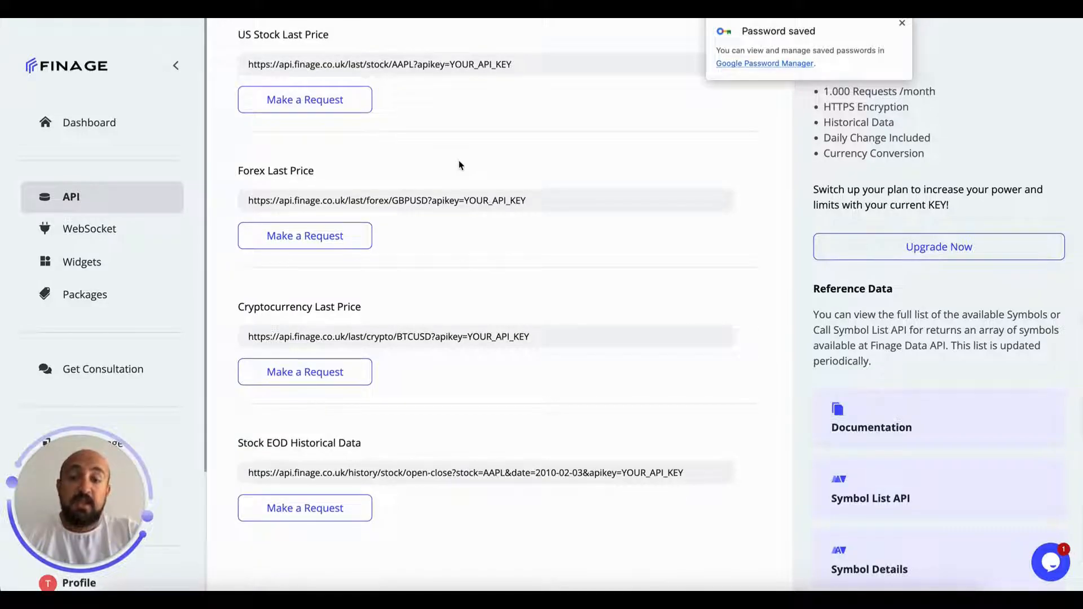
scroll(down, 3)
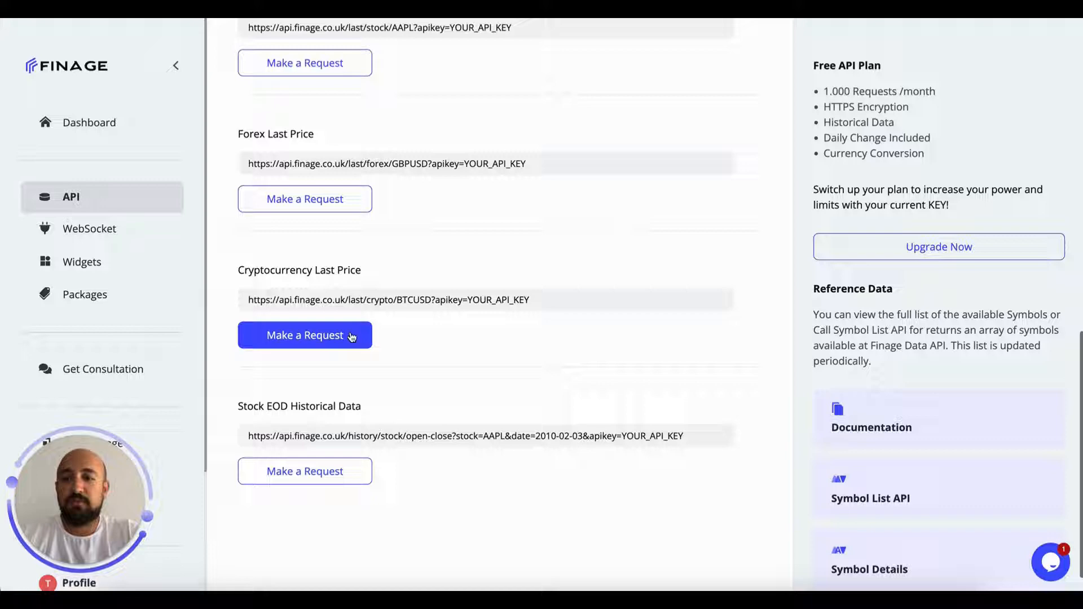
- Run the Cryptocurrency Last Price sample request to see BTCUSD's live price
click(304, 335)
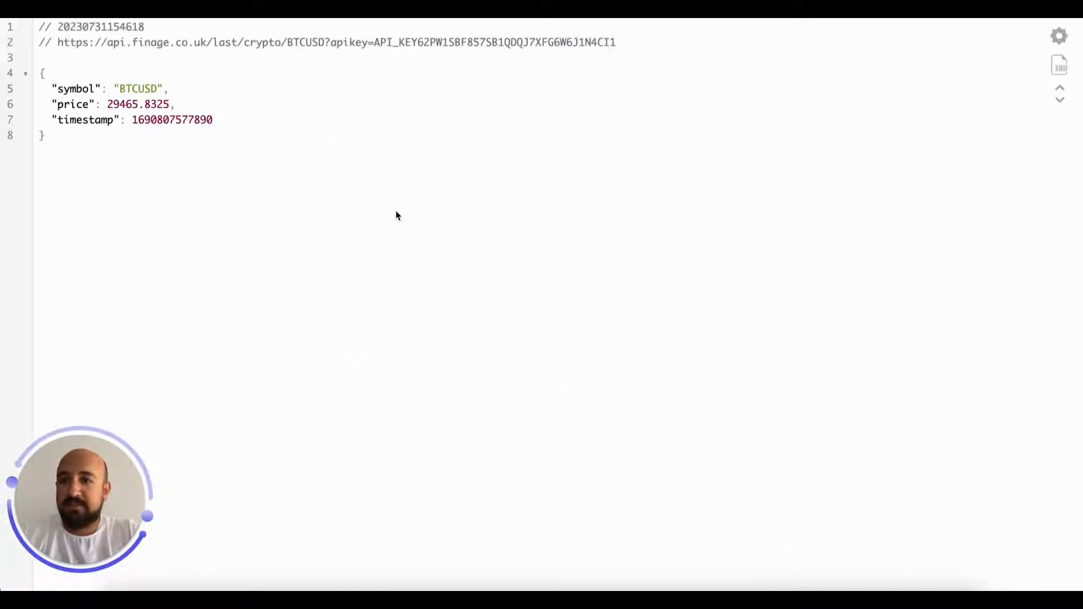
mouse_move(434, 230)
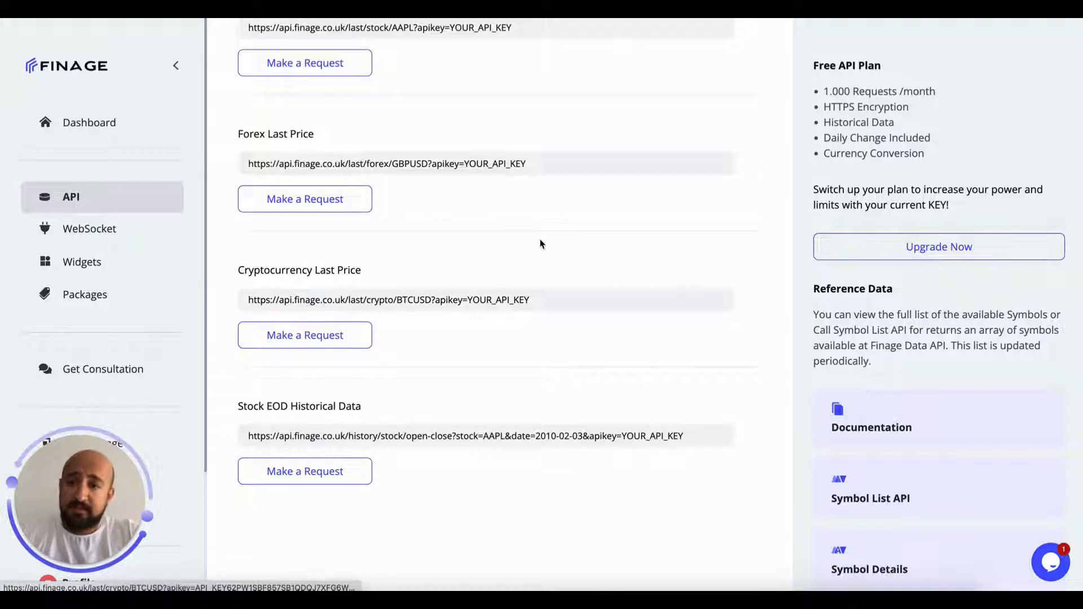
scroll(down, 3)
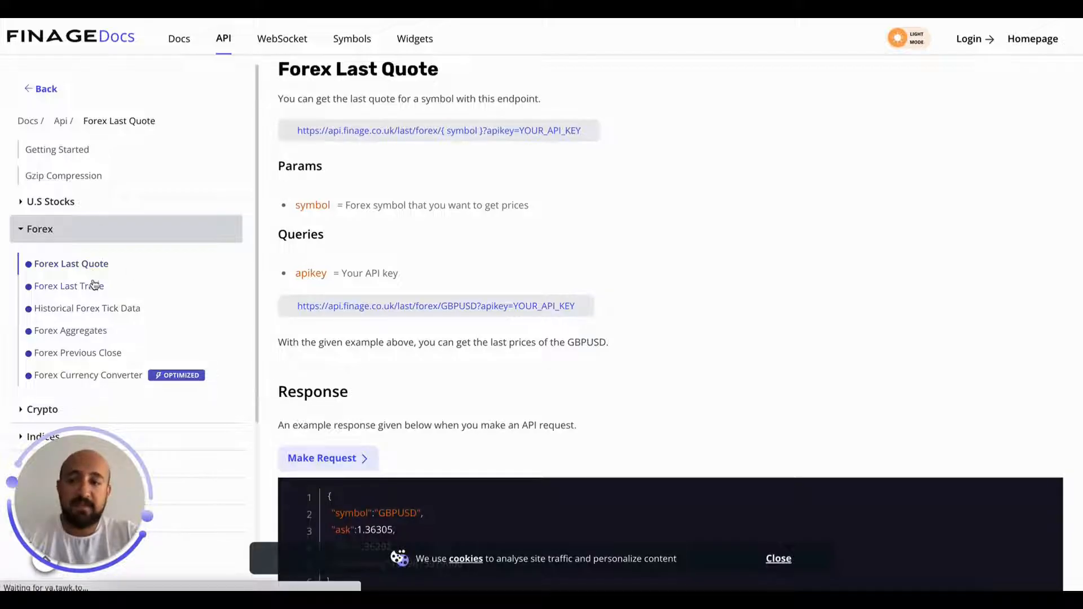
- Browse the Forex Aggregates, Currency Converter and Last Quote documentation pages
click(70, 330)
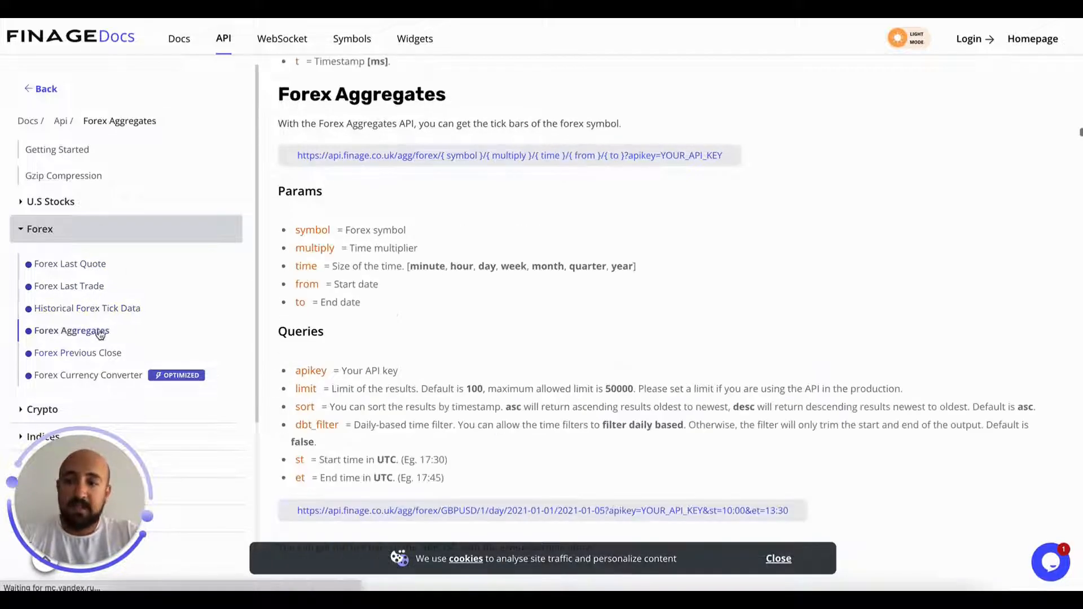
click(89, 375)
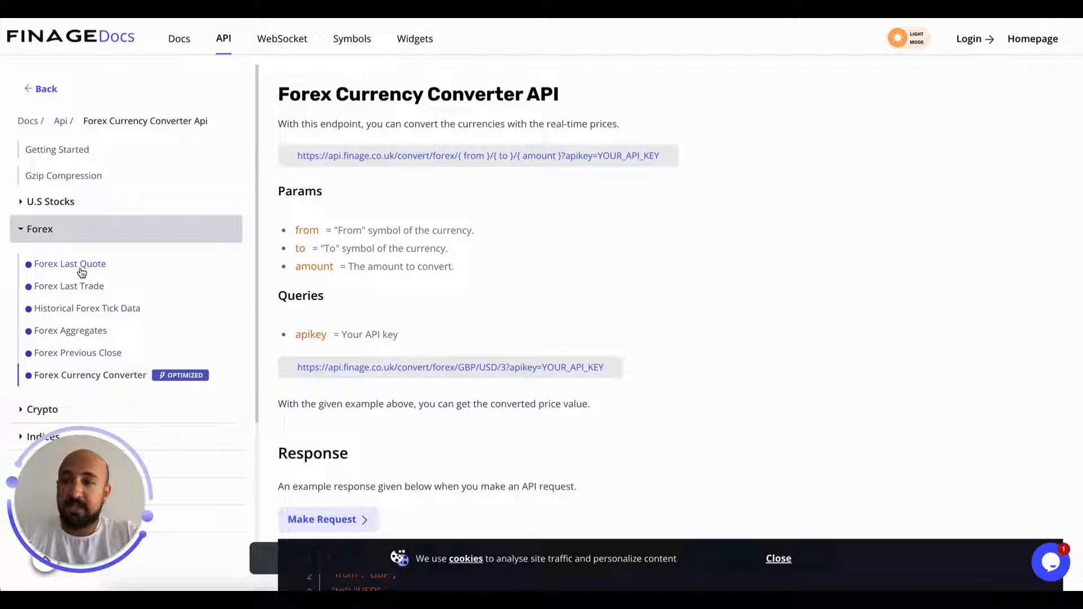
click(70, 263)
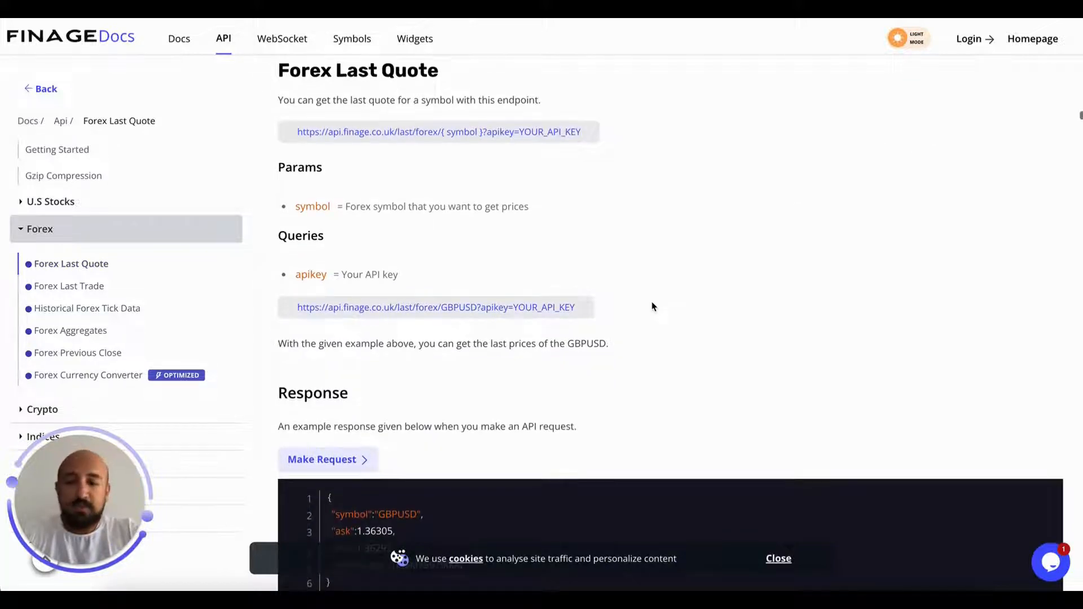
scroll(down, 3)
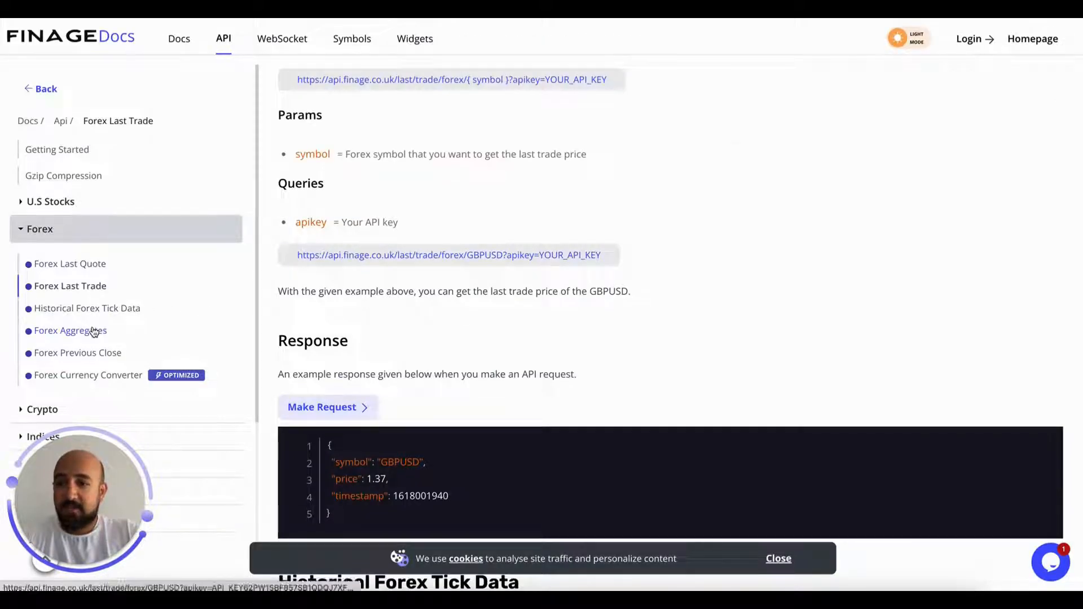
- Return to Forex Aggregates, scroll through it, and expand the Crypto endpoint list
click(70, 330)
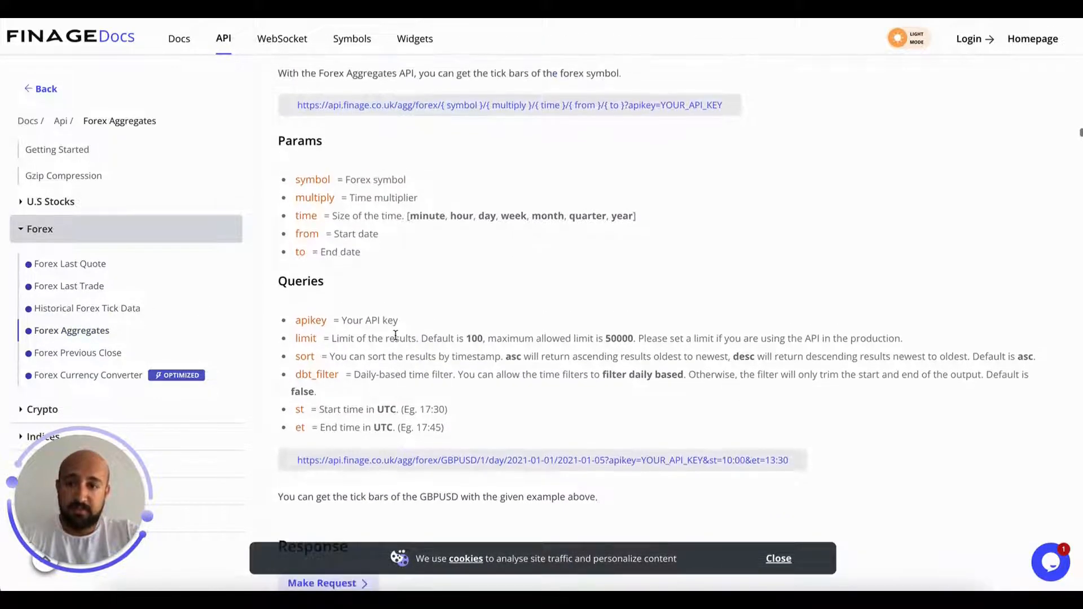
scroll(down, 3)
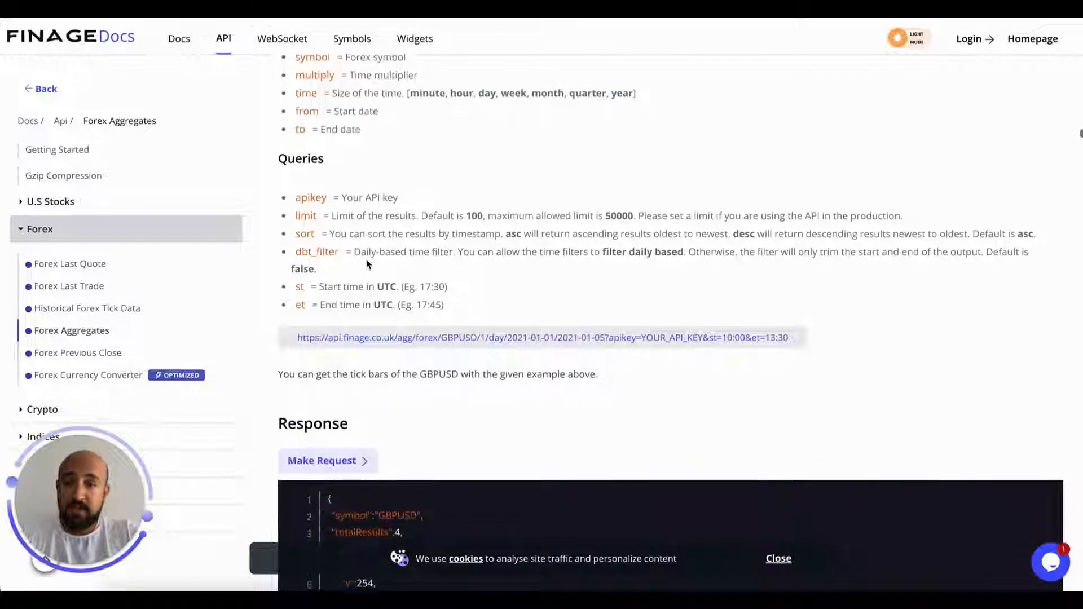
scroll(down, 3)
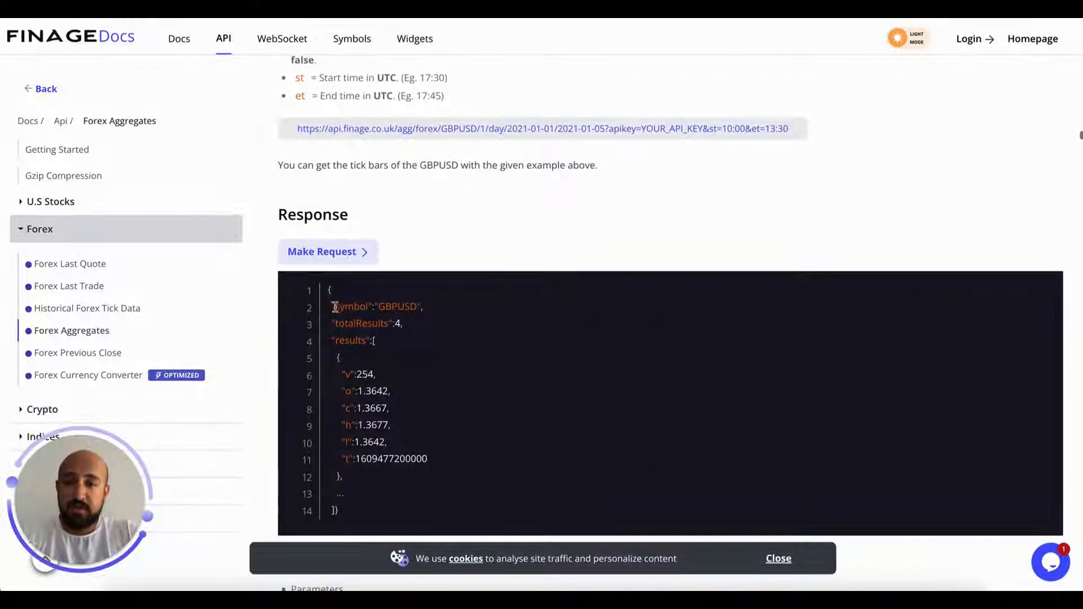
click(321, 252)
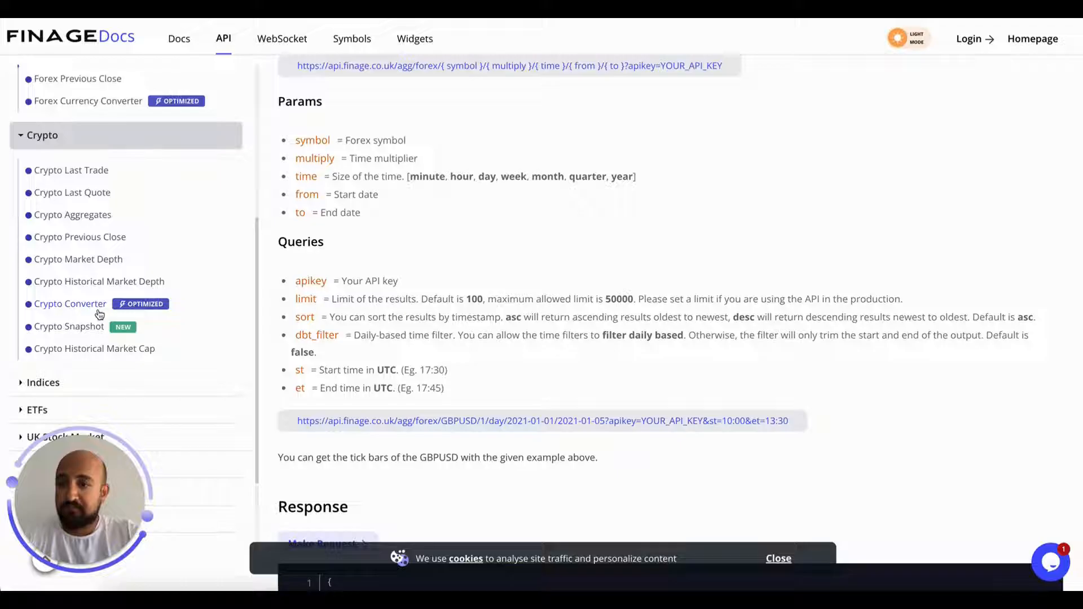
- View the Crypto Converter, Aggregates, Last Trade and Historical Market Depth doc pages
click(70, 303)
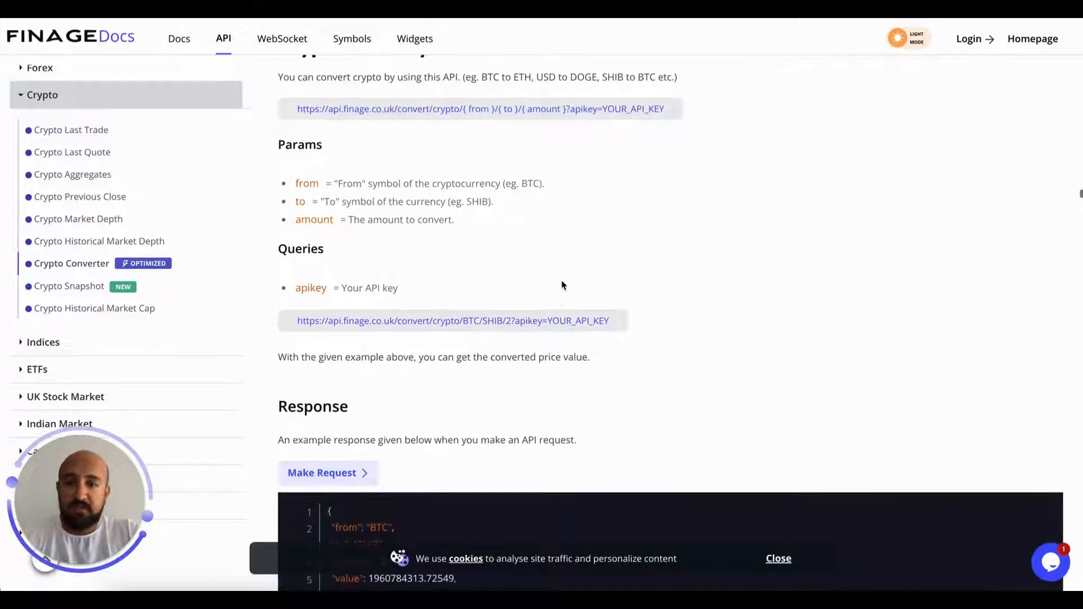
click(322, 473)
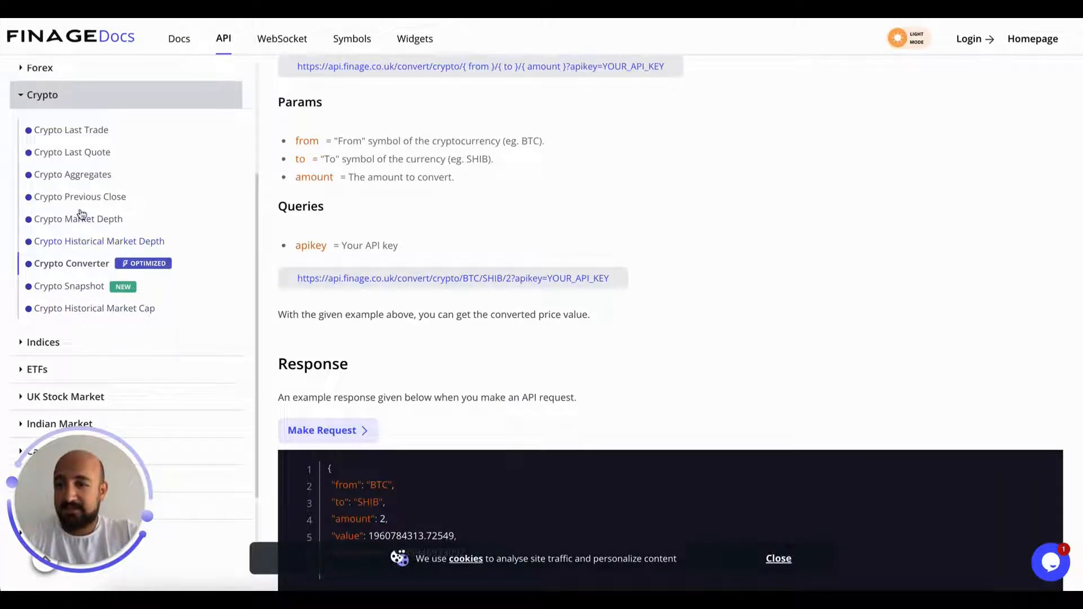
click(73, 174)
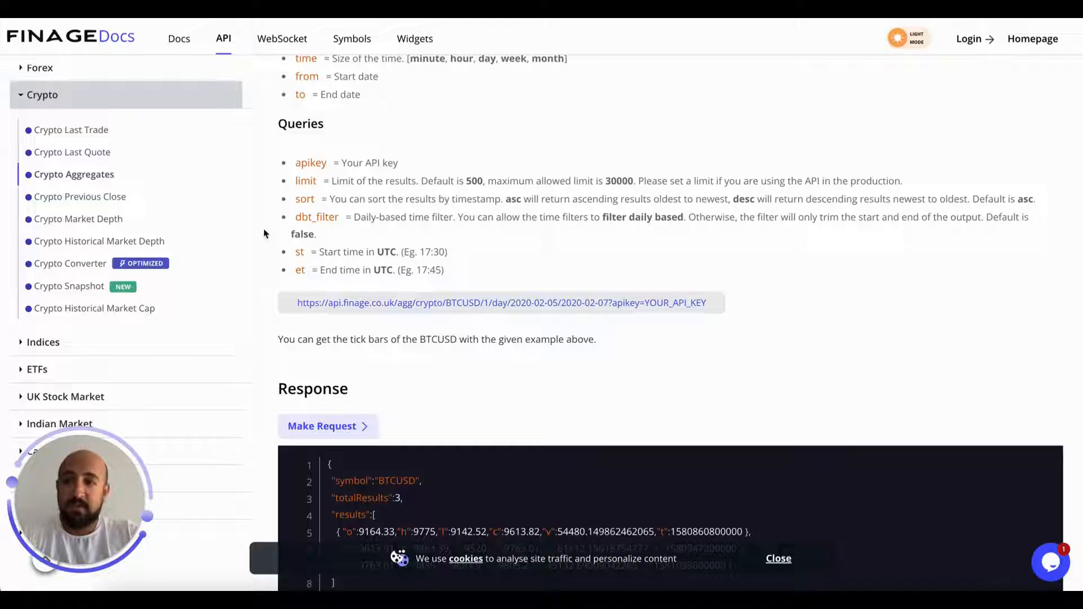
click(71, 129)
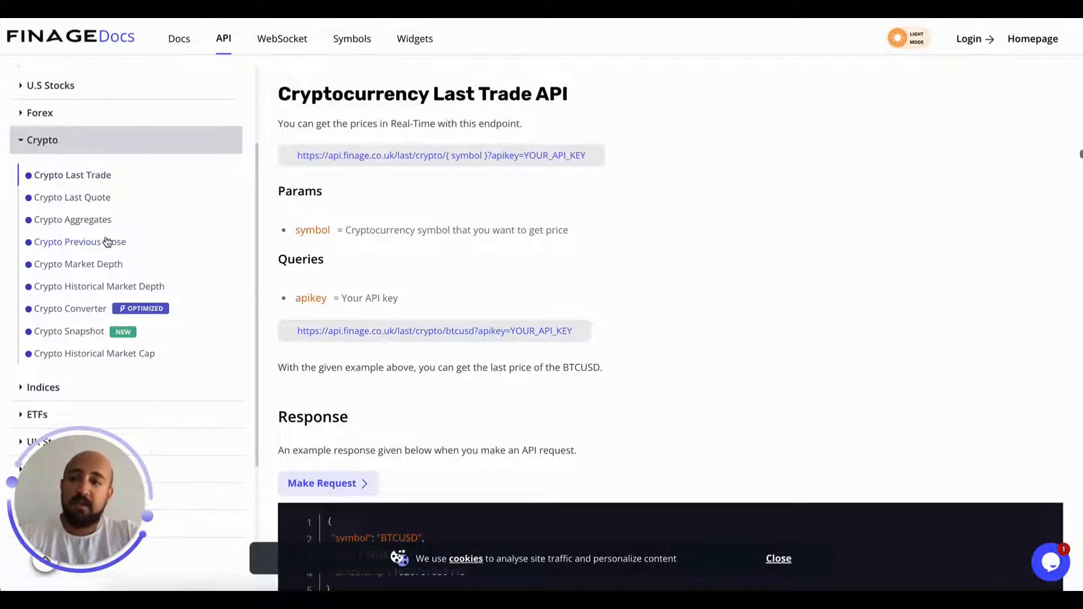
click(98, 286)
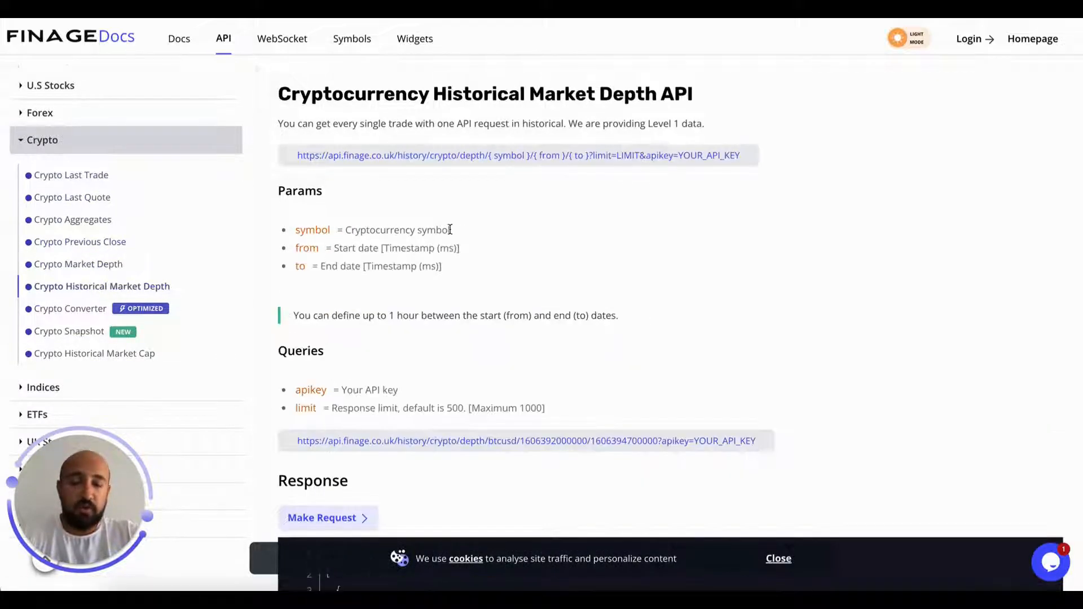
scroll(down, 3)
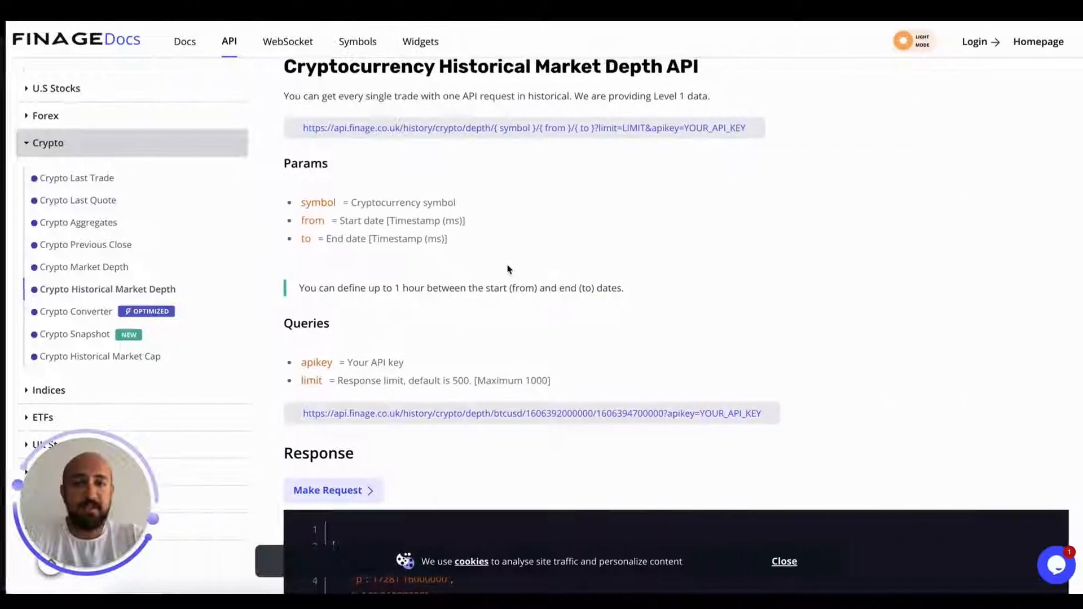